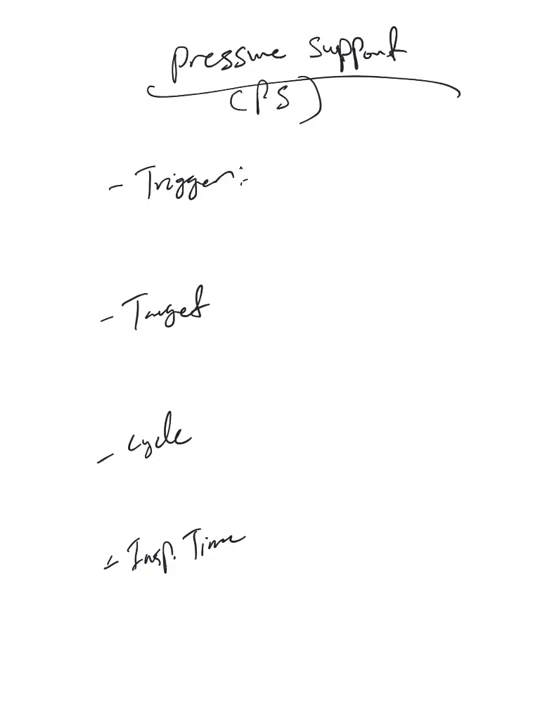
# Write 'Assist Trigger' after the Trigger heading.
pyautogui.write('Ass')
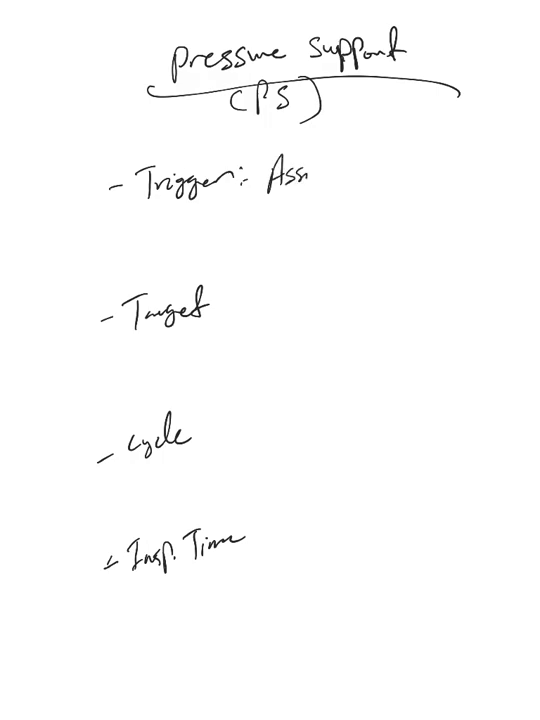
pyautogui.write('Assist In')
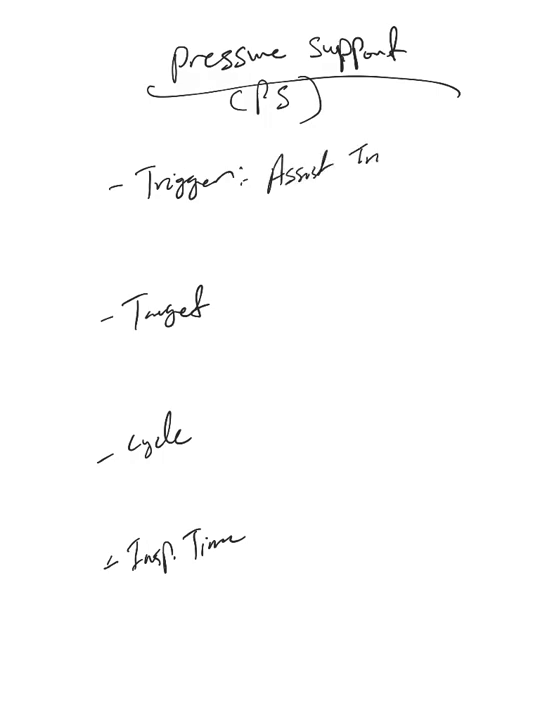
pyautogui.write('Trigger Ø')
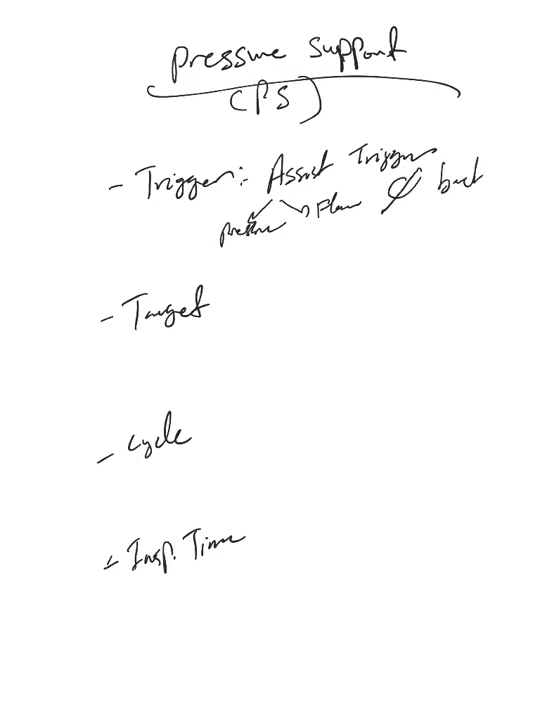
# Add the 'backup rate' remark beneath, underline it and start a dividing mark under Trigger.
pyautogui.write('backup rate')
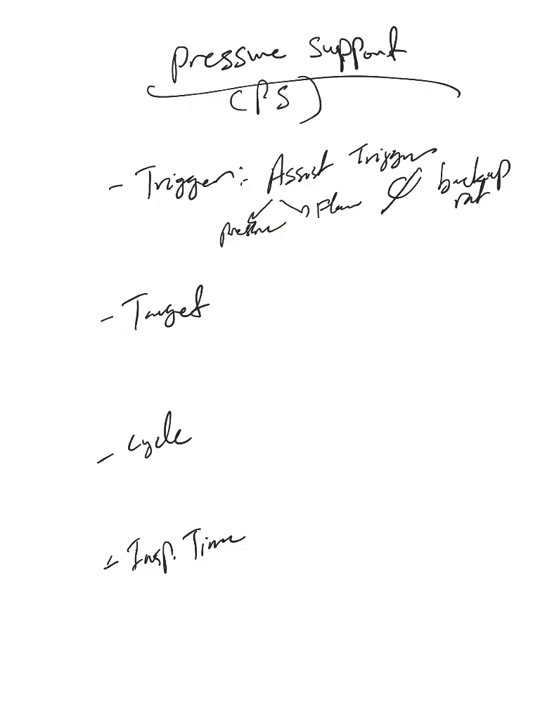
pyautogui.moveTo(450, 216); pyautogui.dragTo(500, 212)
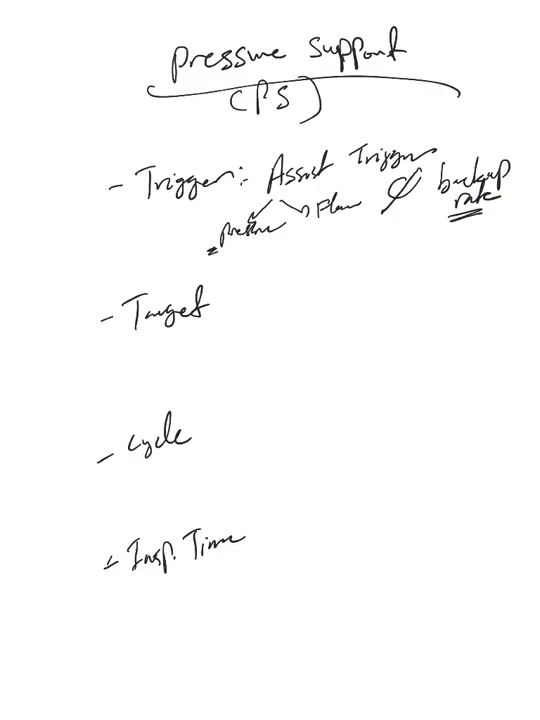
pyautogui.moveTo(190, 196); pyautogui.dragTo(320, 190)
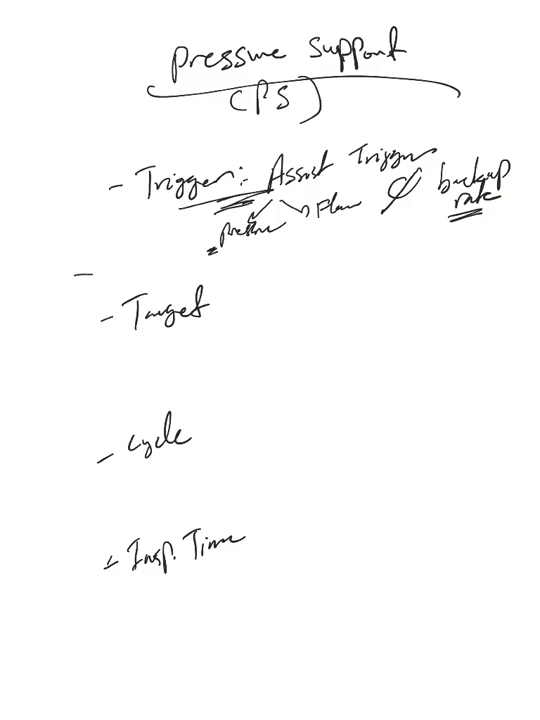
# Separate Trigger from Target with a line and write 'pressure, PAP during inspiration' after Target.
pyautogui.moveTo(96, 274); pyautogui.dragTo(520, 258)
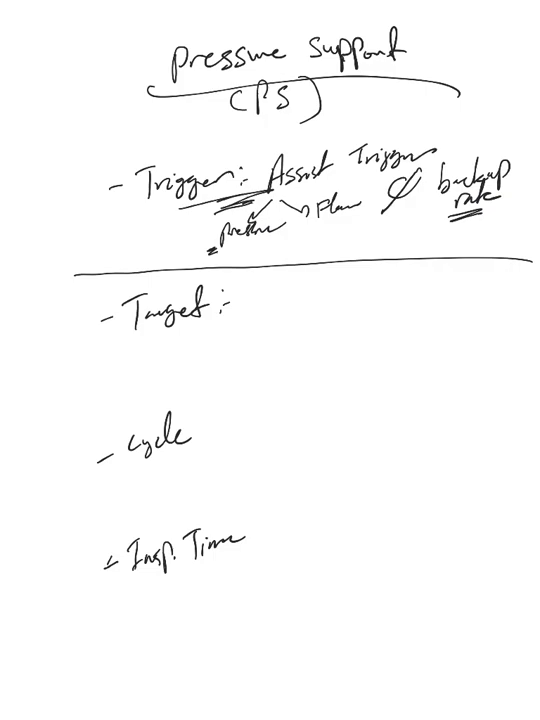
pyautogui.write('Pr')
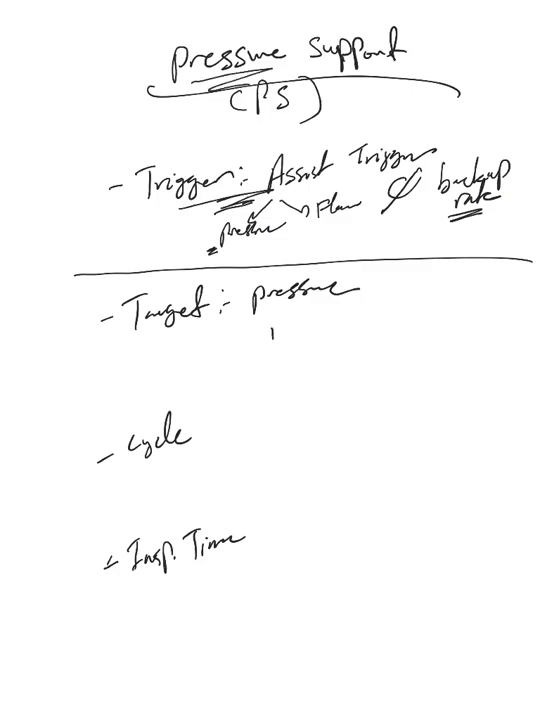
pyautogui.write('PAP')
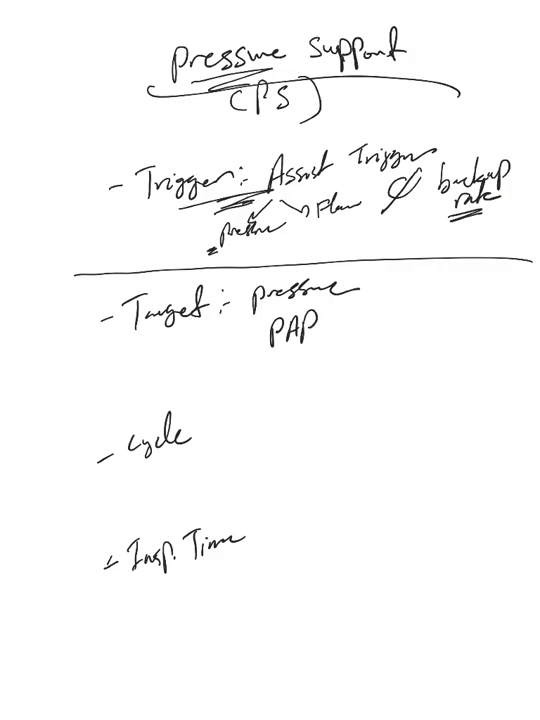
pyautogui.write('dn')
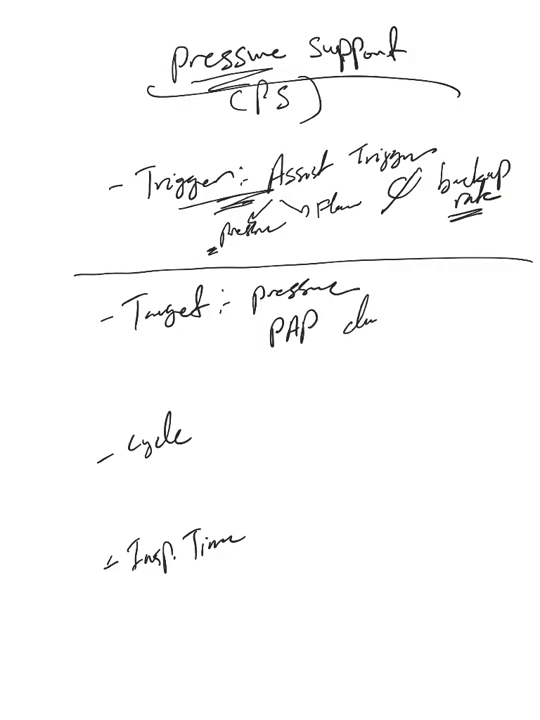
pyautogui.write('during one')
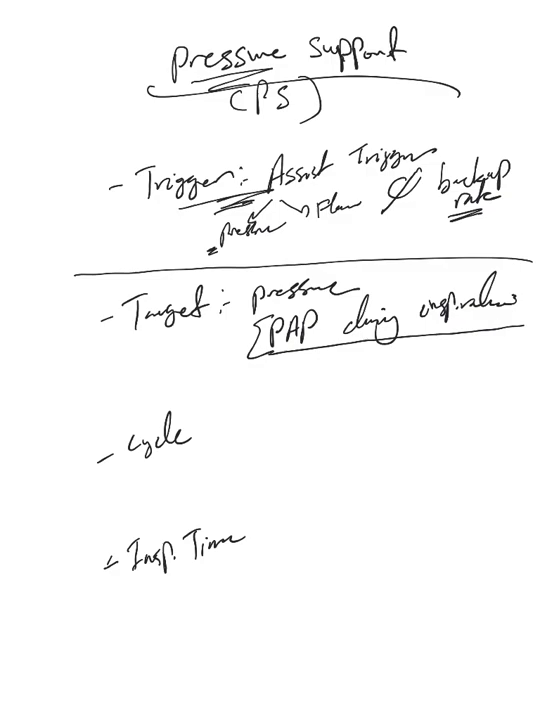
# Sketch the decaying flow curve under Target and draw a line separating it from Cycle.
pyautogui.moveTo(130, 360); pyautogui.dragTo(128, 400)
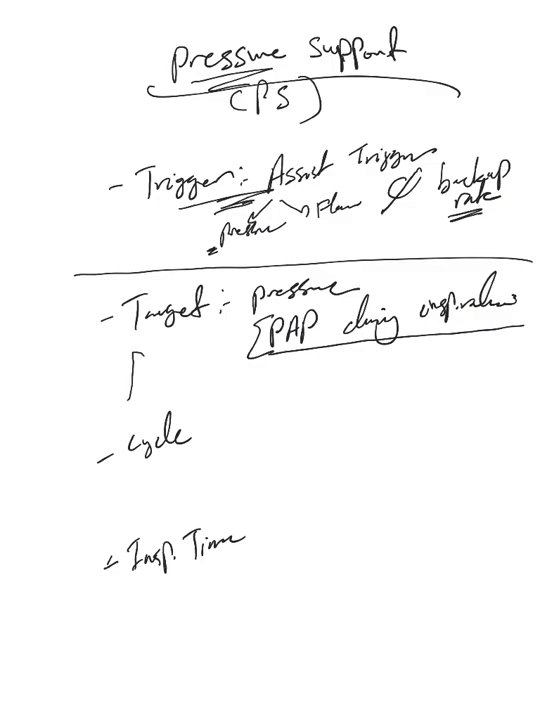
pyautogui.moveTo(130, 360); pyautogui.dragTo(256, 384)
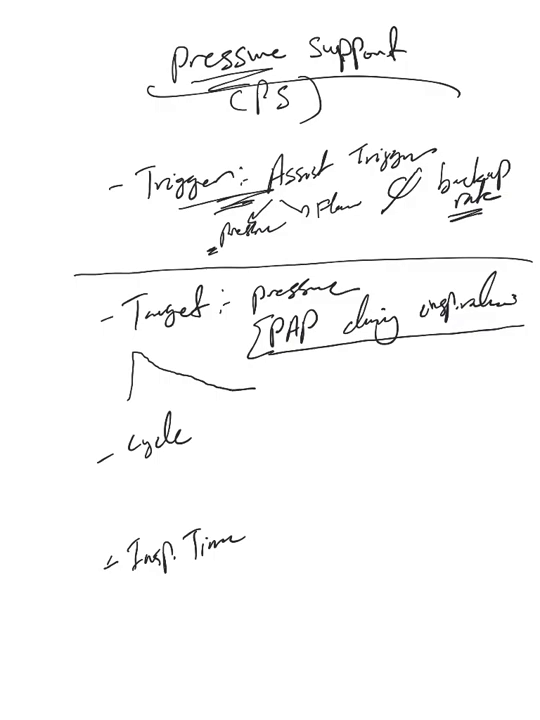
pyautogui.moveTo(64, 422); pyautogui.dragTo(510, 418)
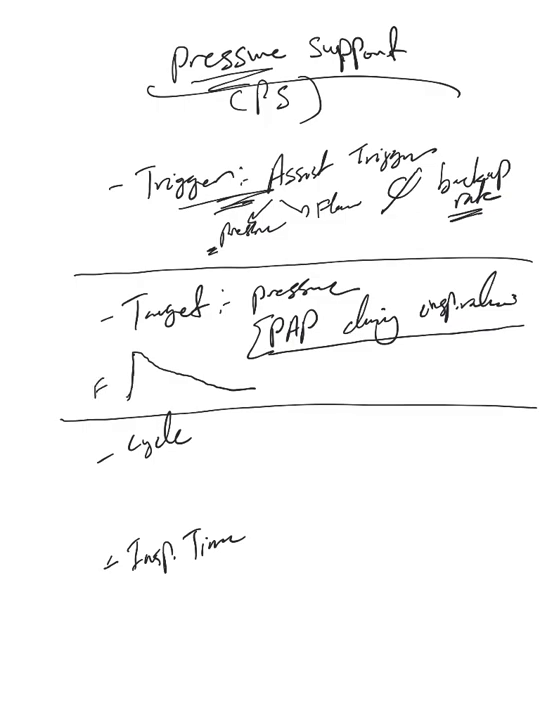
# Write 'Flow → 25% or less' after the Cycle heading.
pyautogui.write(':')
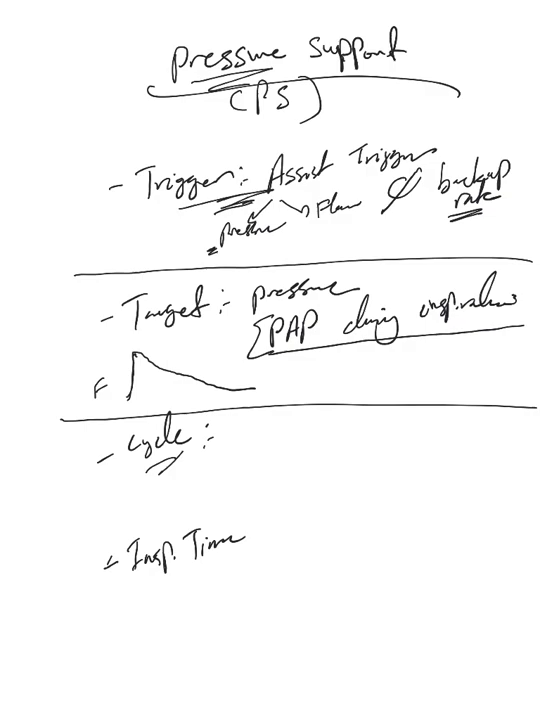
pyautogui.write('Fl')
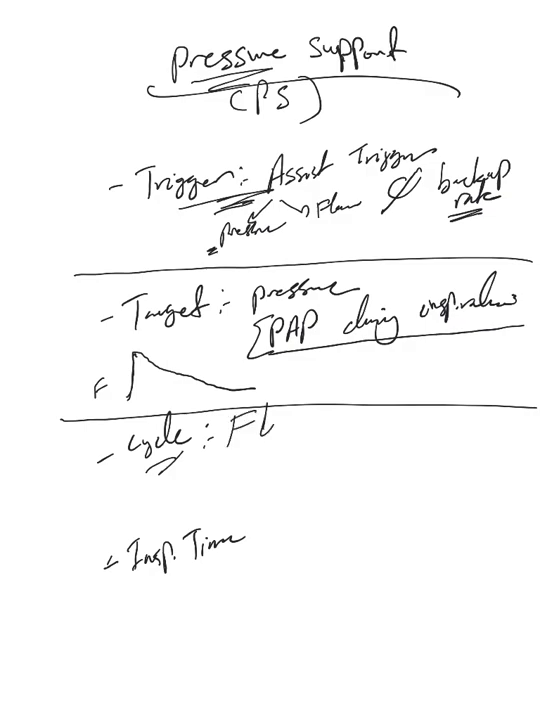
pyautogui.write('ow →')
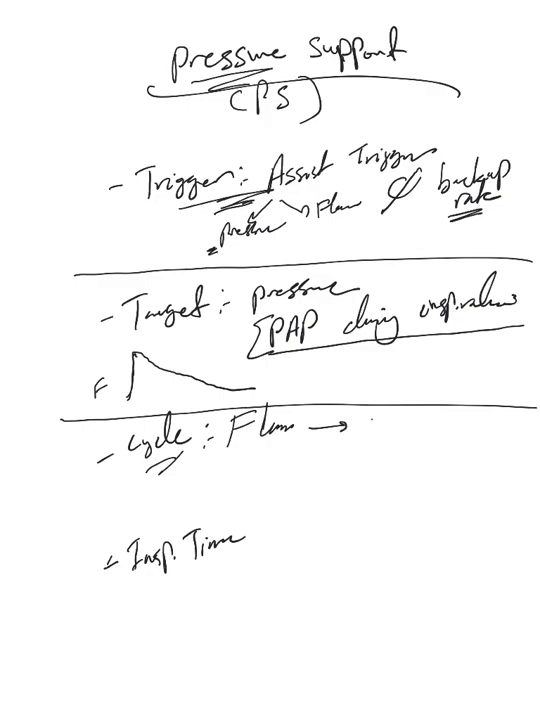
pyautogui.write('25% and')
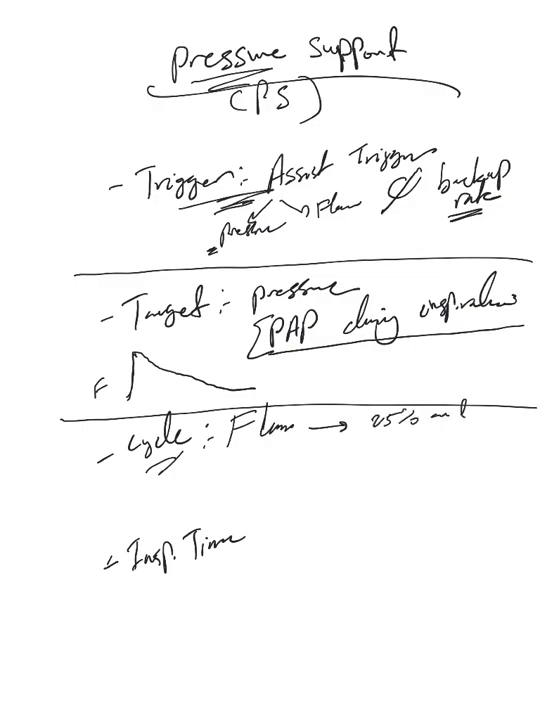
pyautogui.write('or less')
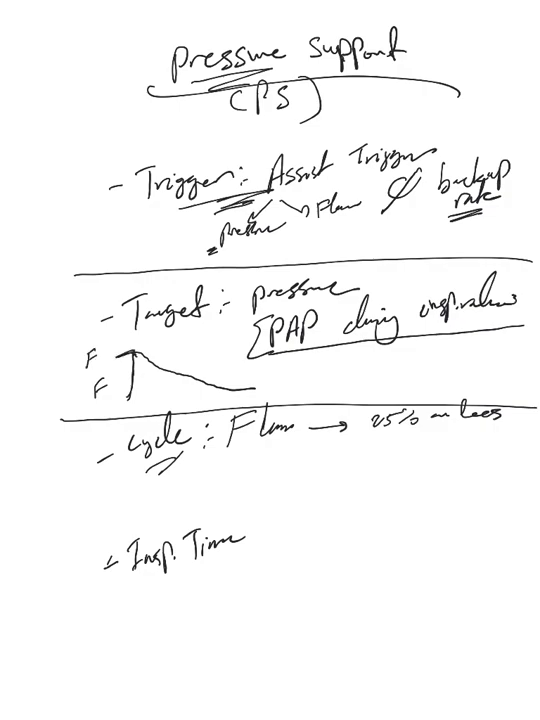
# Mark 15 on the flow curve and draw an upward axis arrow beside it.
pyautogui.click(100, 350)
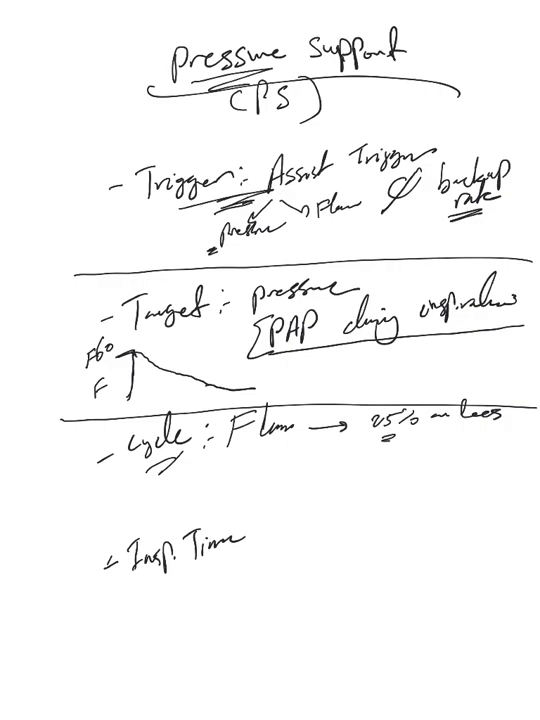
pyautogui.write('15')
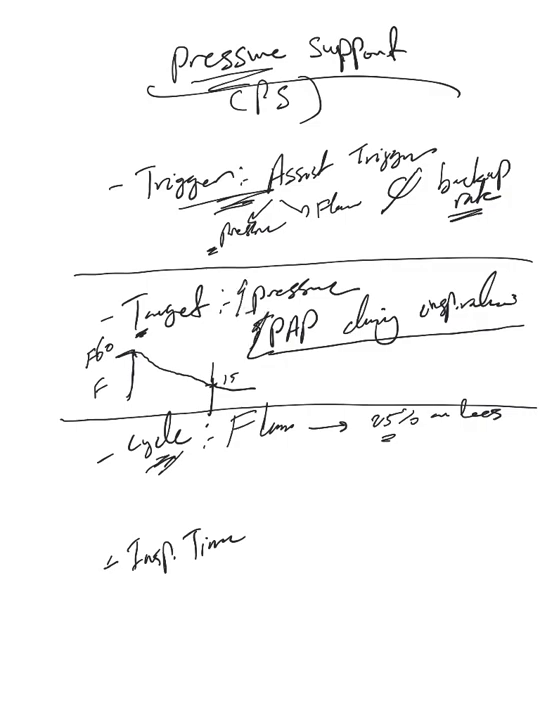
pyautogui.moveTo(84, 410); pyautogui.dragTo(84, 330)
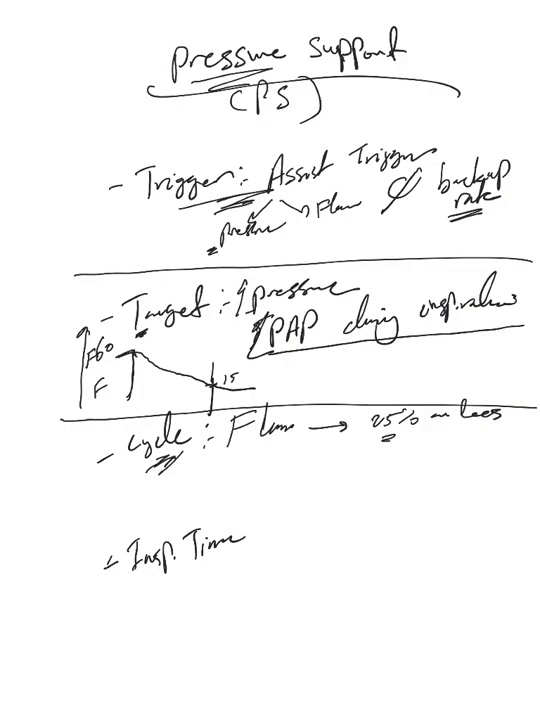
# Write the 'TV:' heading below the Cycle line.
pyautogui.write('Tv')
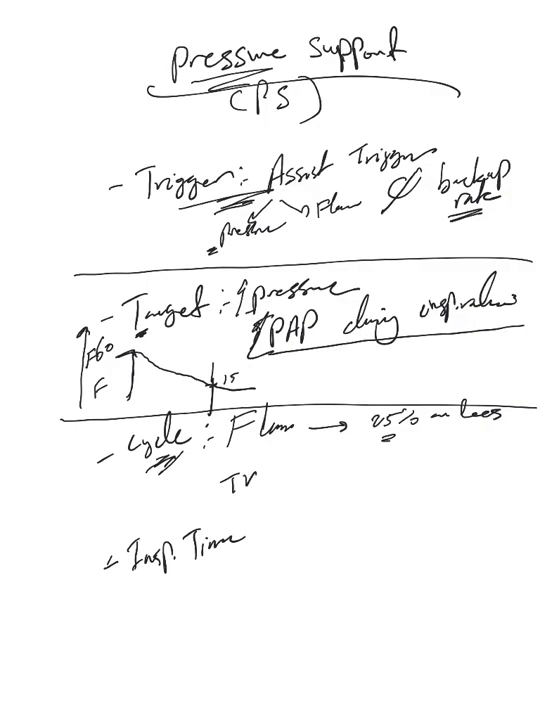
pyautogui.write(':')
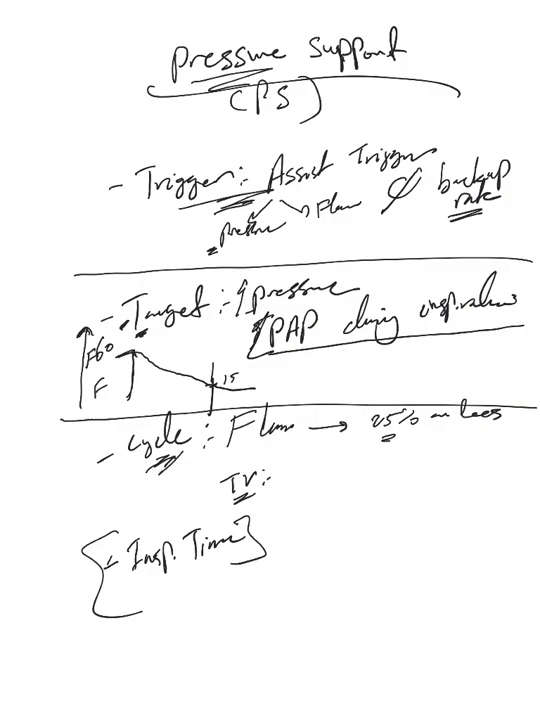
# Circle the 25% cycle threshold and draw an arrow down to a 10% note.
pyautogui.moveTo(360, 400); pyautogui.dragTo(420, 440)
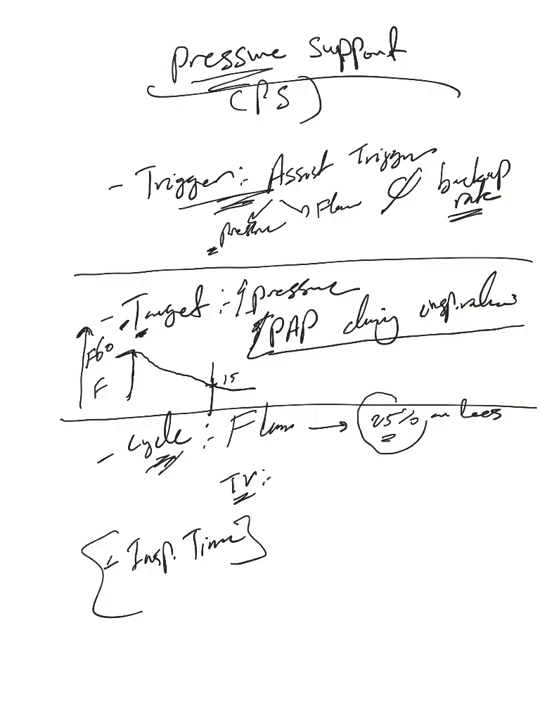
pyautogui.moveTo(384, 390); pyautogui.dragTo(384, 450)
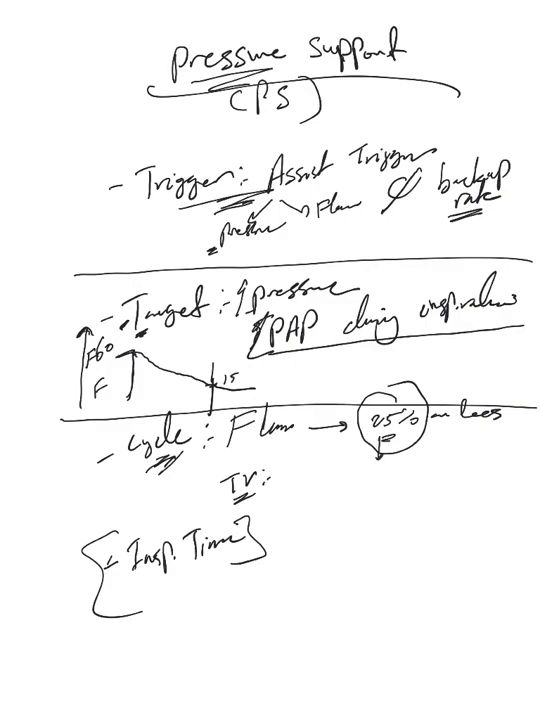
pyautogui.write('10%')
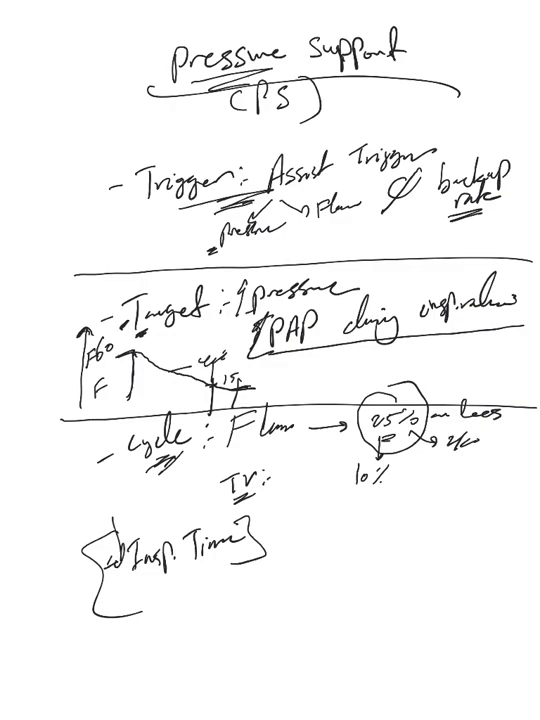
# Draw an arrow from Insp Time leading to the TV and IV notes.
pyautogui.moveTo(280, 536); pyautogui.dragTo(316, 560)
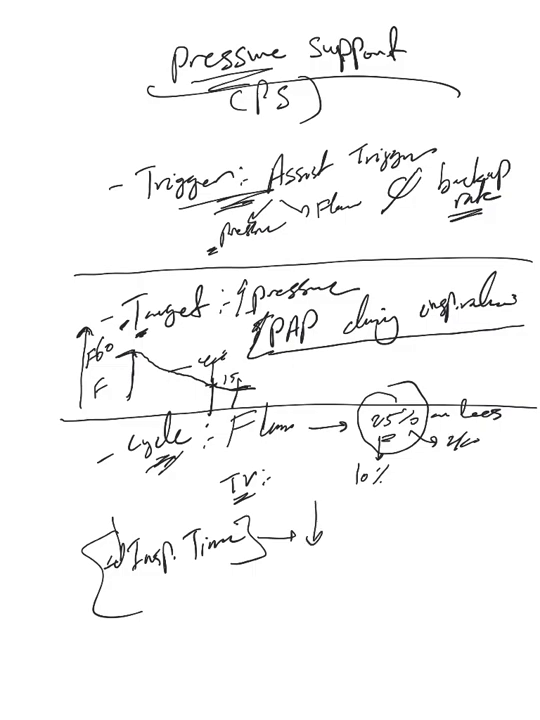
pyautogui.write('TV')
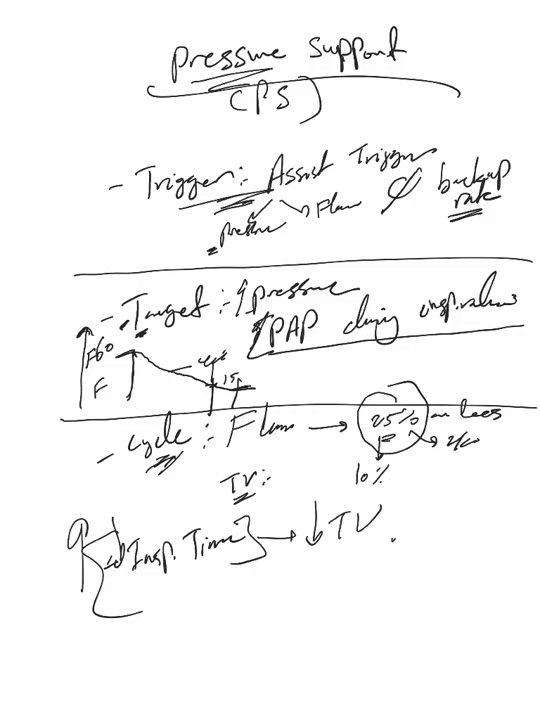
pyautogui.write('9 IV')
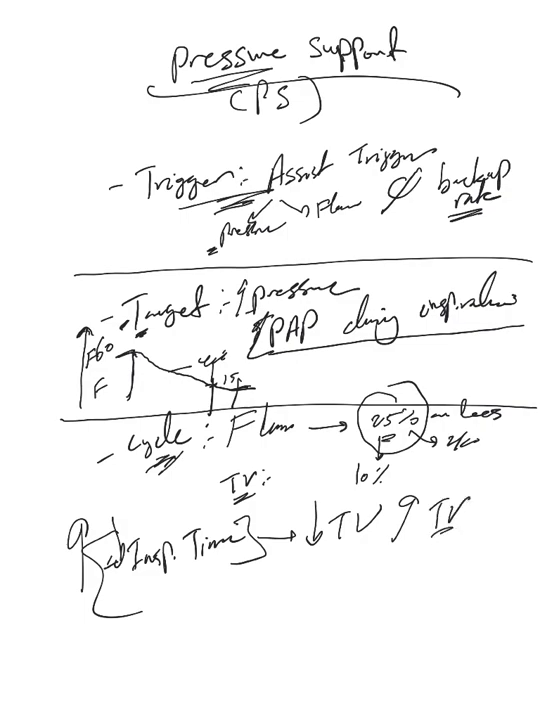